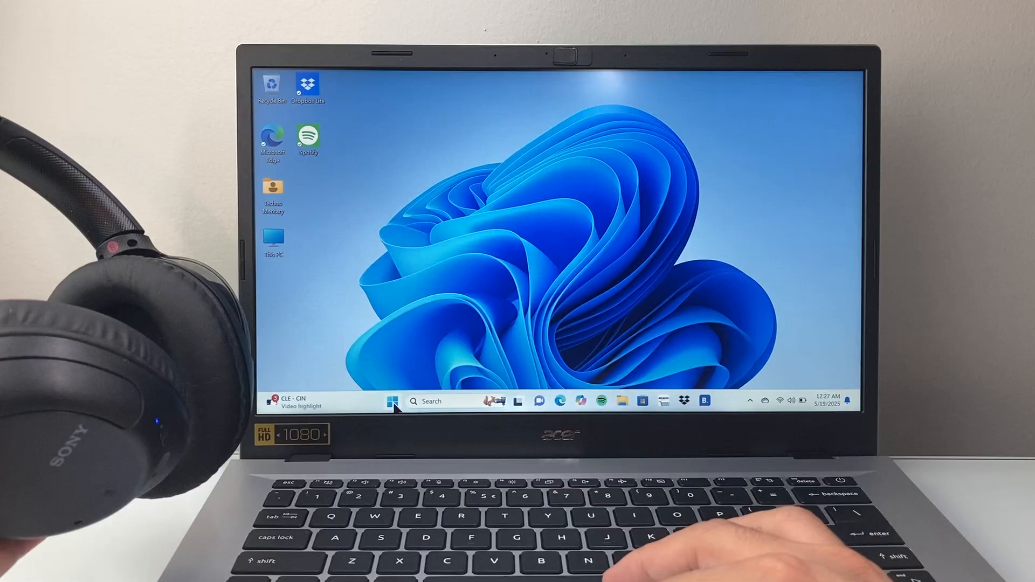
# Launch the Settings app from the pinned apps in Start.
pyautogui.click(392, 401)
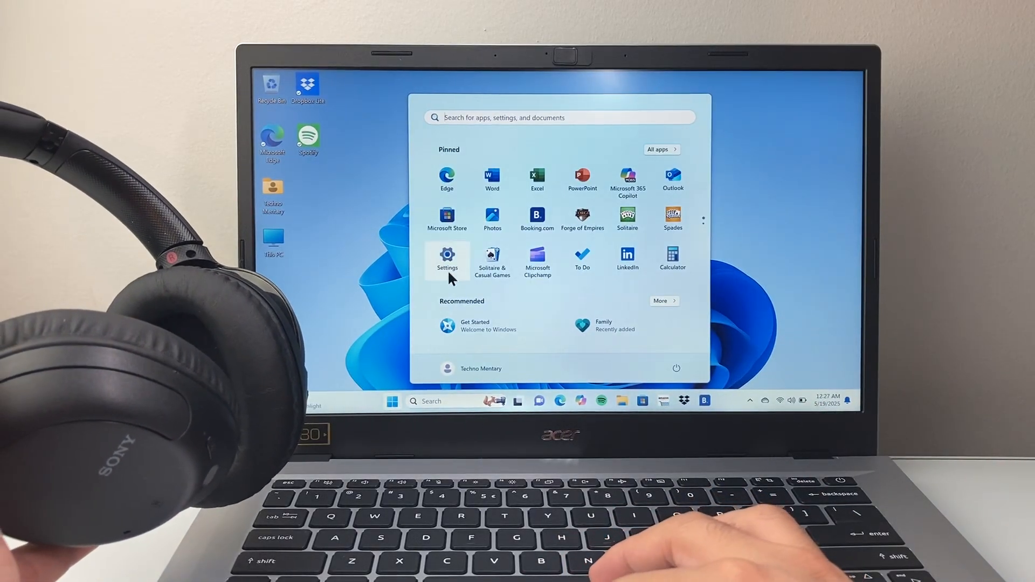
pyautogui.click(447, 255)
pyautogui.write(';')
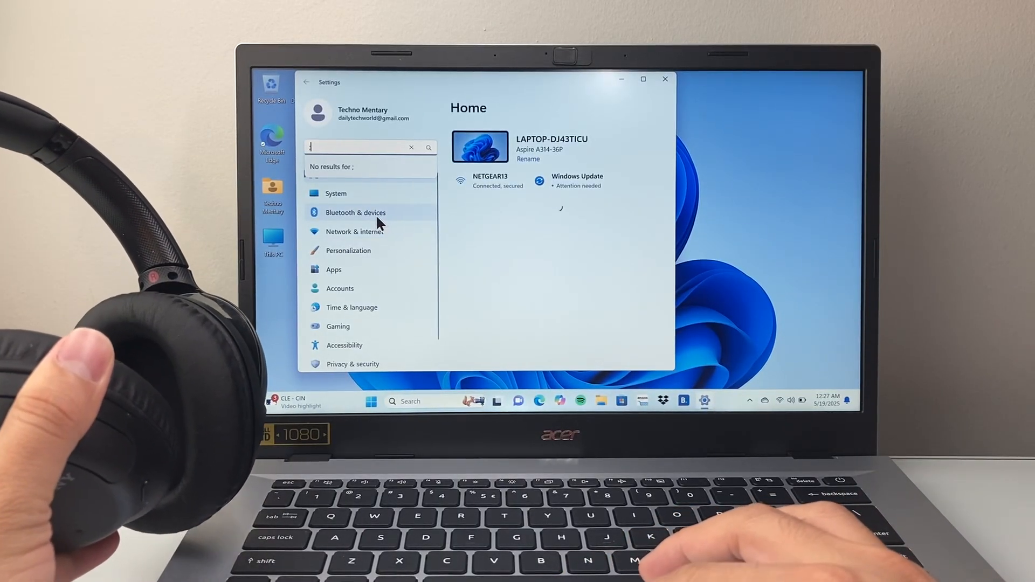
# Go to Bluetooth & devices and begin adding a new device.
pyautogui.click(356, 212)
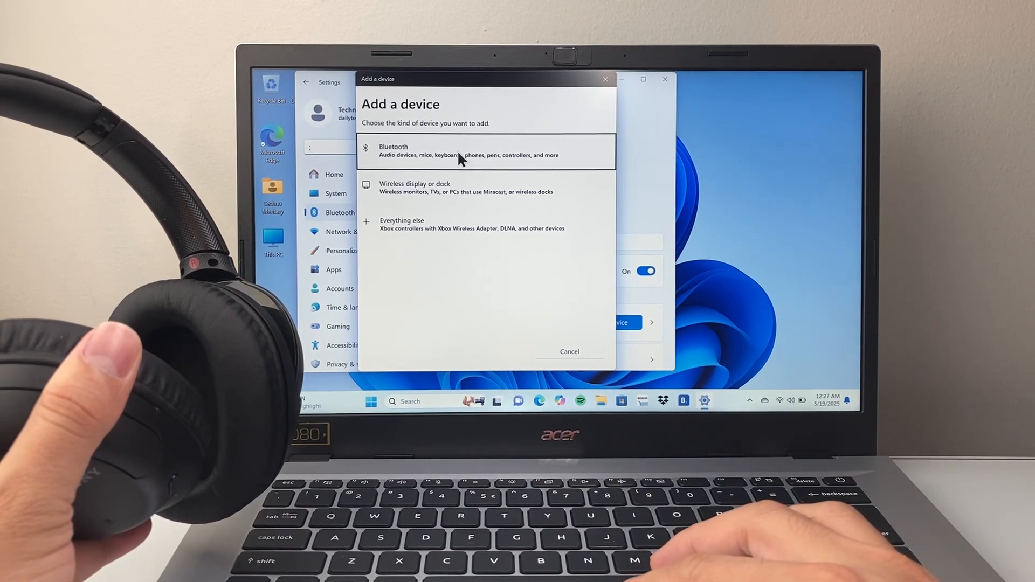
# Choose Bluetooth as the device type so nearby devices, including WH-CH710N, are listed.
pyautogui.click(462, 152)
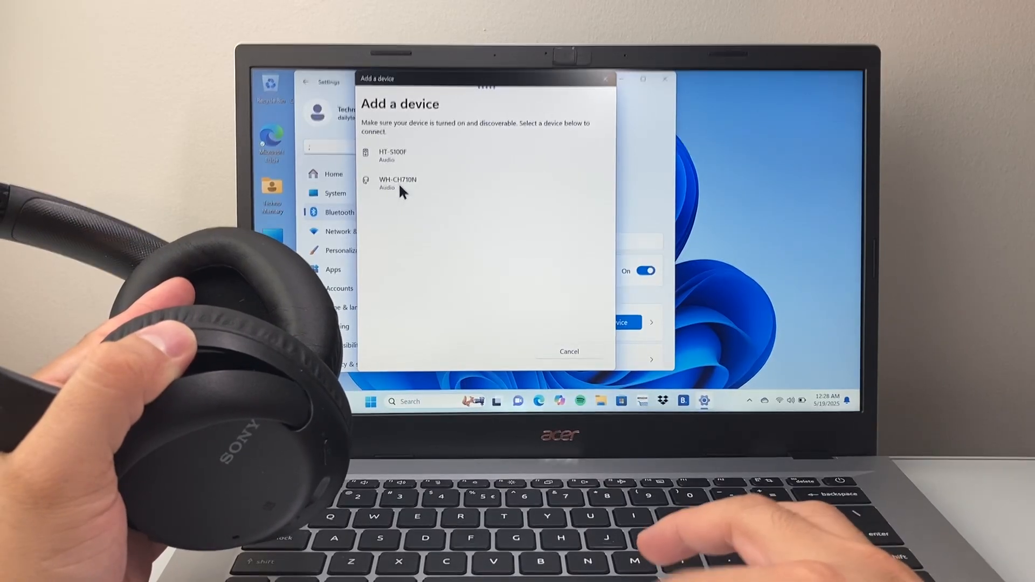
# Pair the WH-CH710N headphones and confirm them connected with mic, audio and 100% battery.
pyautogui.click(396, 183)
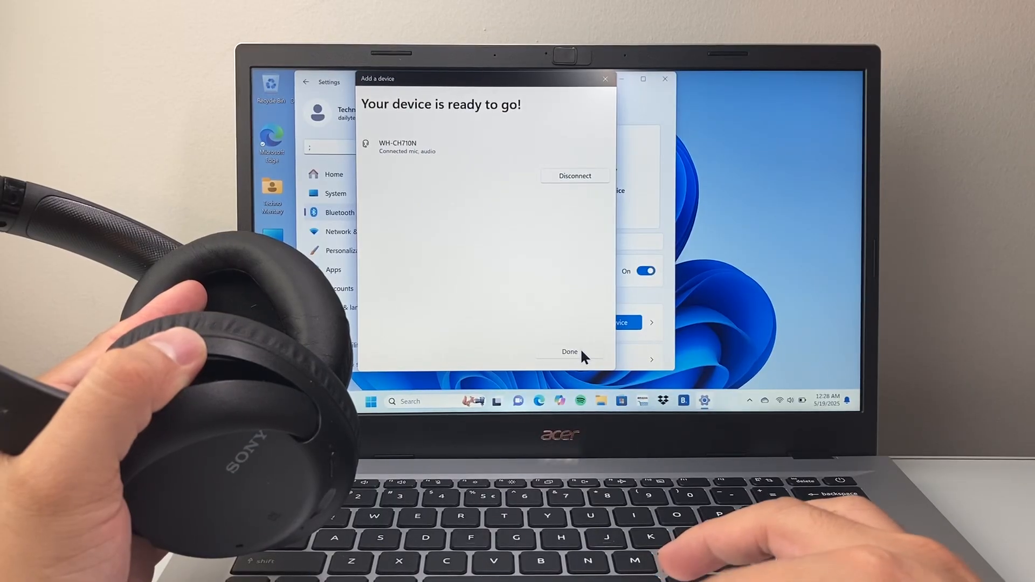
pyautogui.click(569, 351)
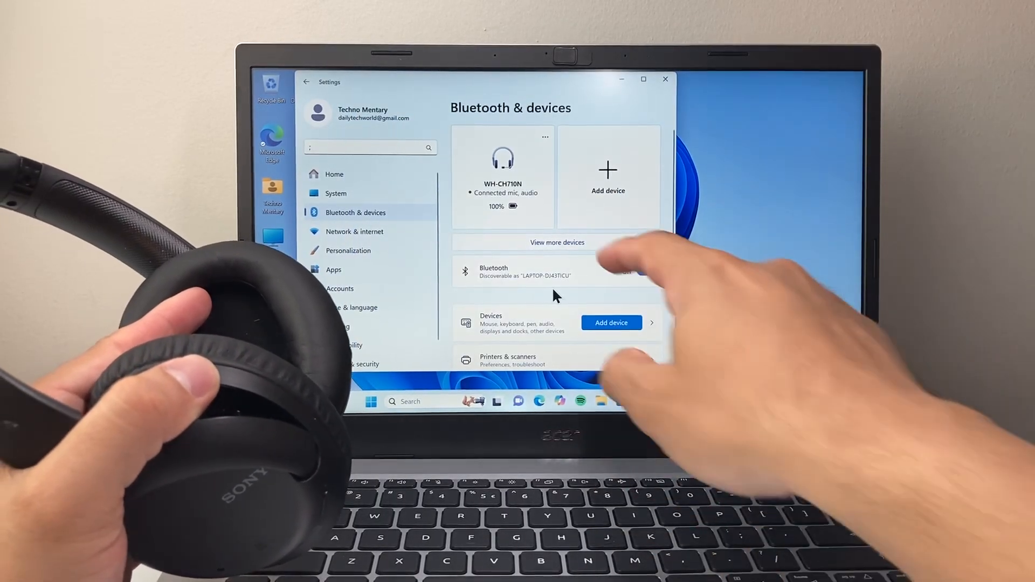
pyautogui.click(645, 271)
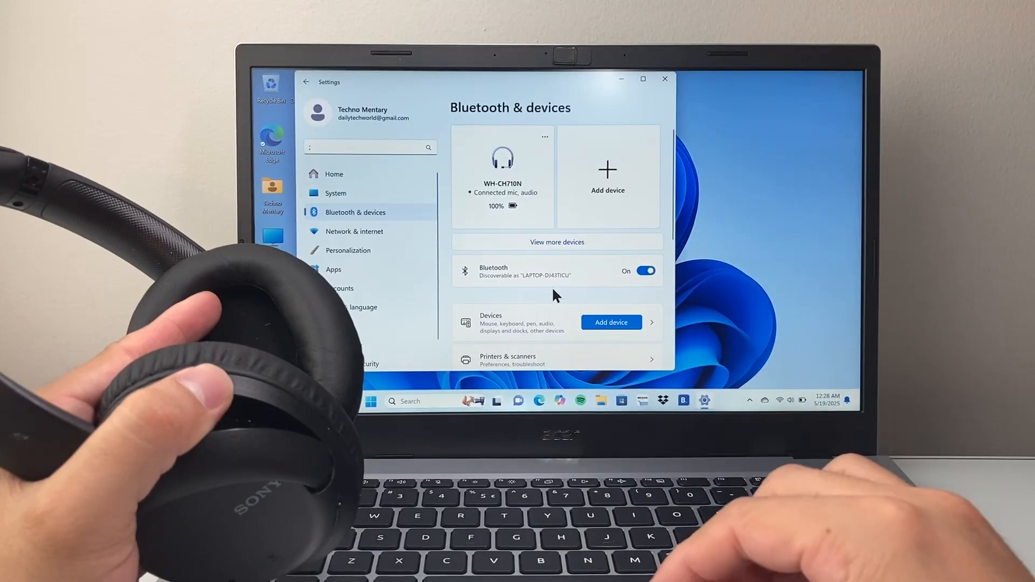